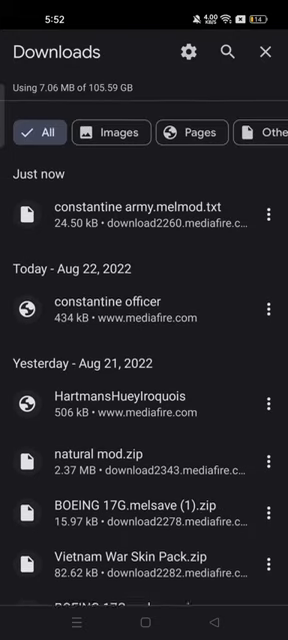
# Open the downloaded constantine army.melmod from Chrome Downloads with ZArchiver
pyautogui.click(272, 214)
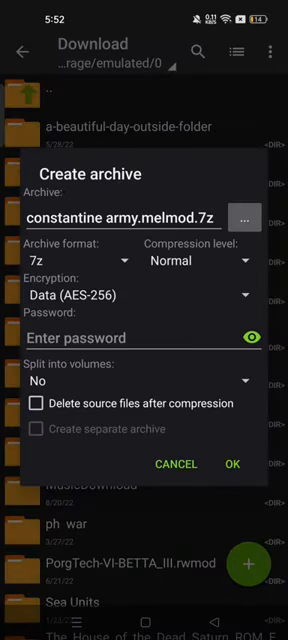
# Search Downloads for 'army melmod' to list the .txt file beside its .7z archive
pyautogui.click(232, 464)
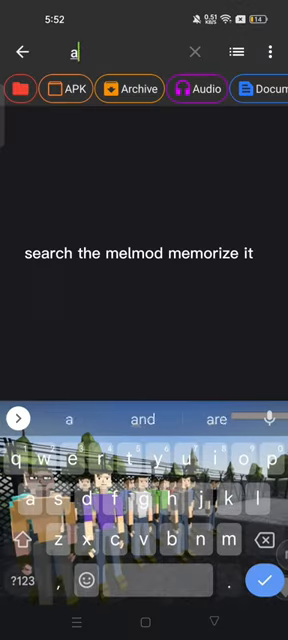
pyautogui.write('army')
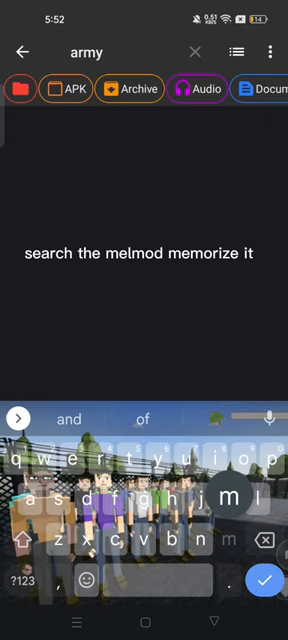
pyautogui.write('melmod')
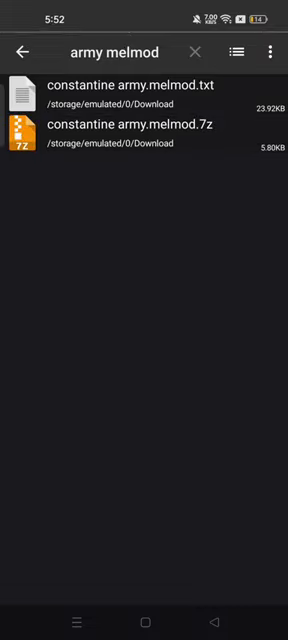
# Rename constantine army.melmod.txt to constantine army.melmod, removing the .txt extension
pyautogui.click(272, 52)
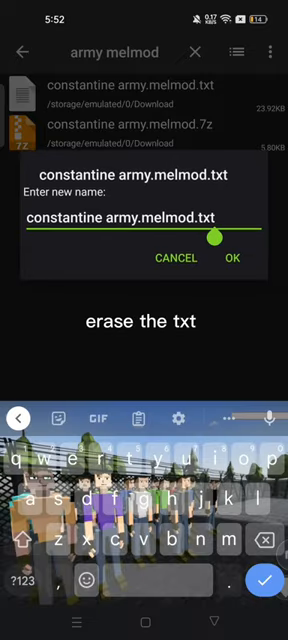
pyautogui.click(264, 540)
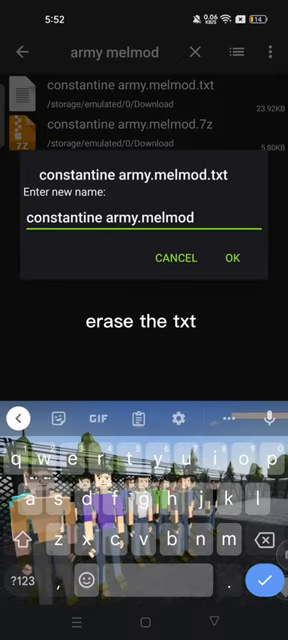
pyautogui.click(236, 258)
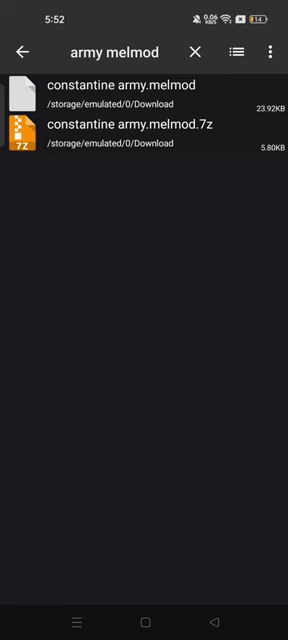
# Multi-select the renamed constantine army.melmod and copy it for pasting elsewhere
pyautogui.click(272, 52)
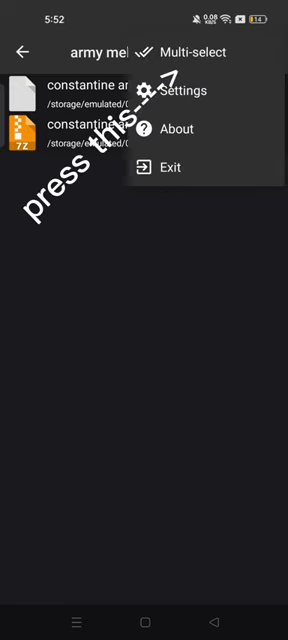
pyautogui.click(196, 52)
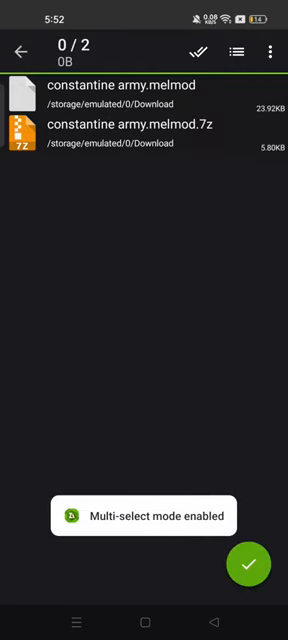
pyautogui.click(144, 104)
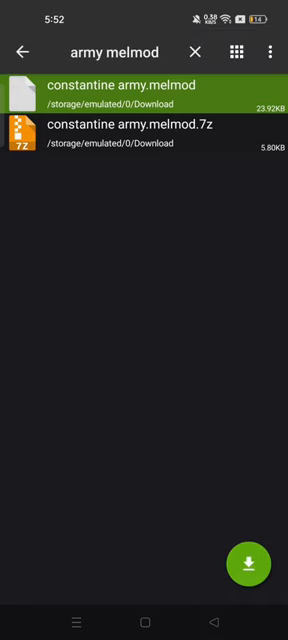
pyautogui.click(272, 50)
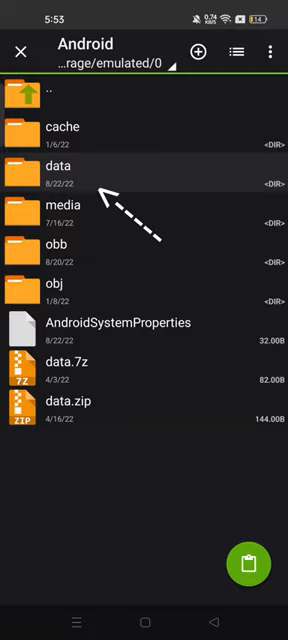
# Browse Android > data for the Melon Playground folder, then close all recent apps
pyautogui.click(60, 166)
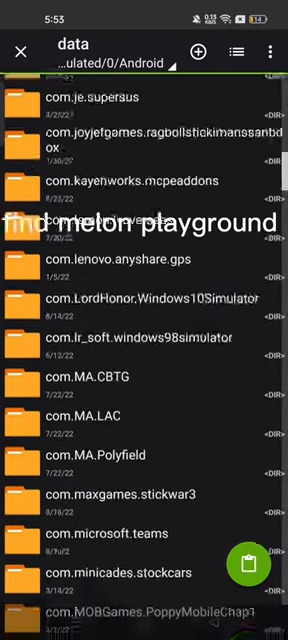
pyautogui.scroll(-3)
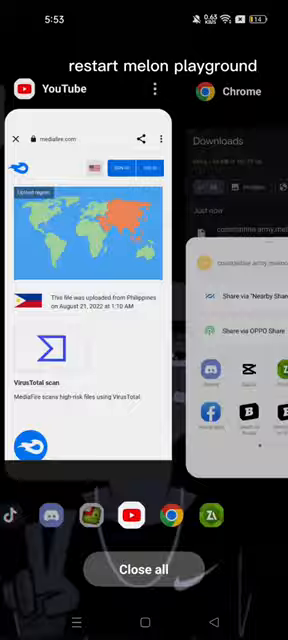
pyautogui.hscroll(-3)
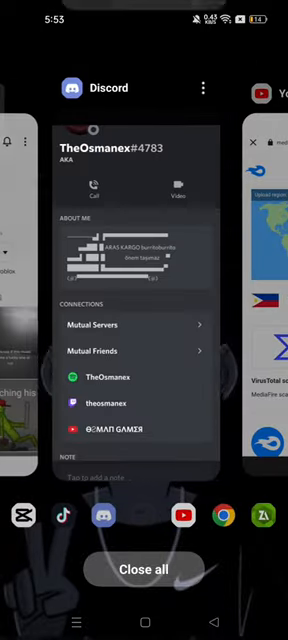
pyautogui.click(144, 568)
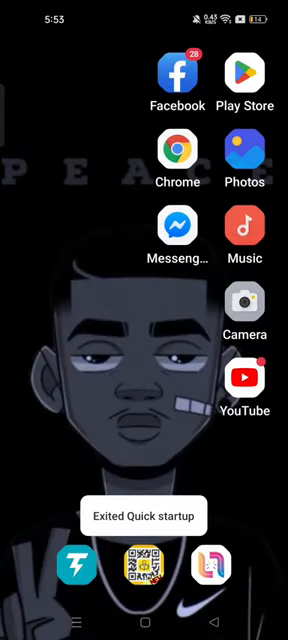